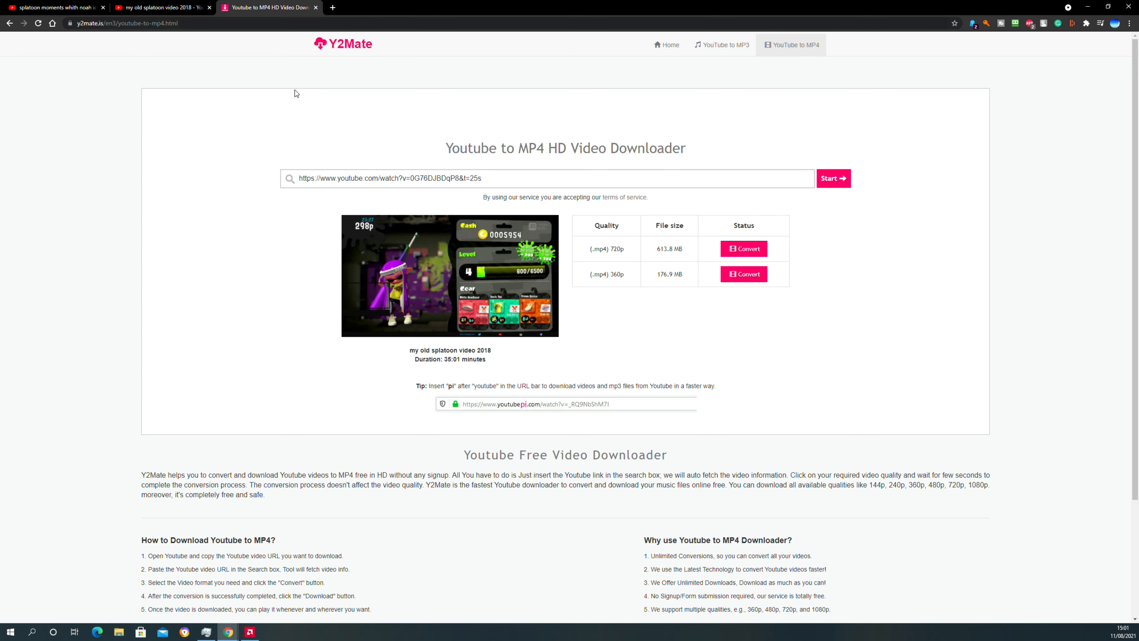
{"action": "mouse_move", "coordinate": [63, 63]}
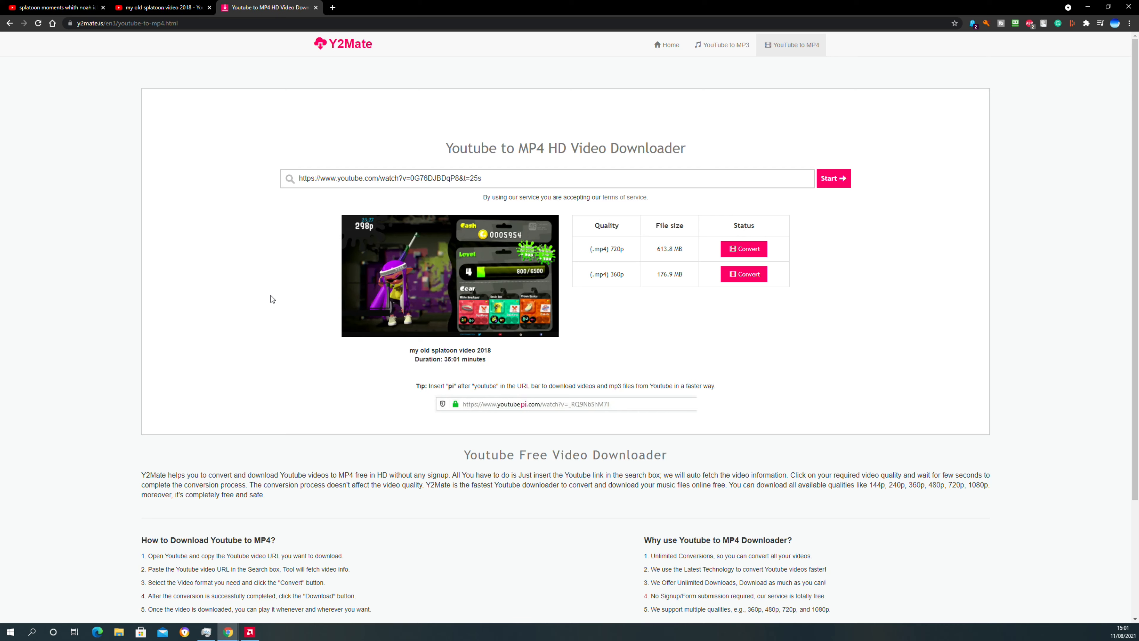
{"action": "mouse_move", "coordinate": [703, 246]}
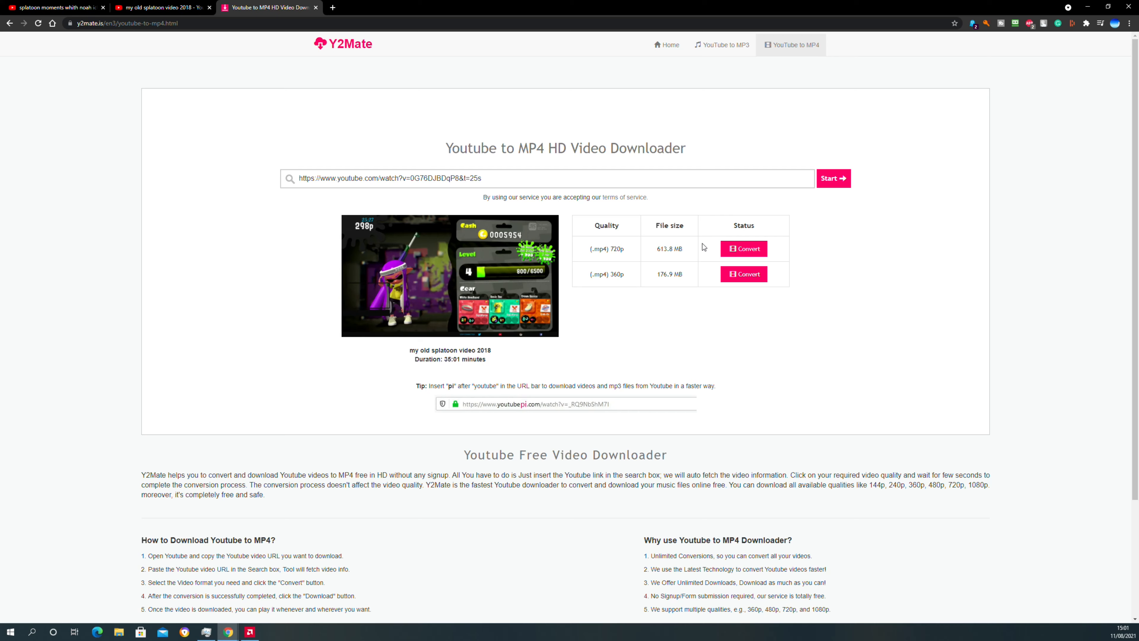
{"action": "mouse_move", "coordinate": [614, 274]}
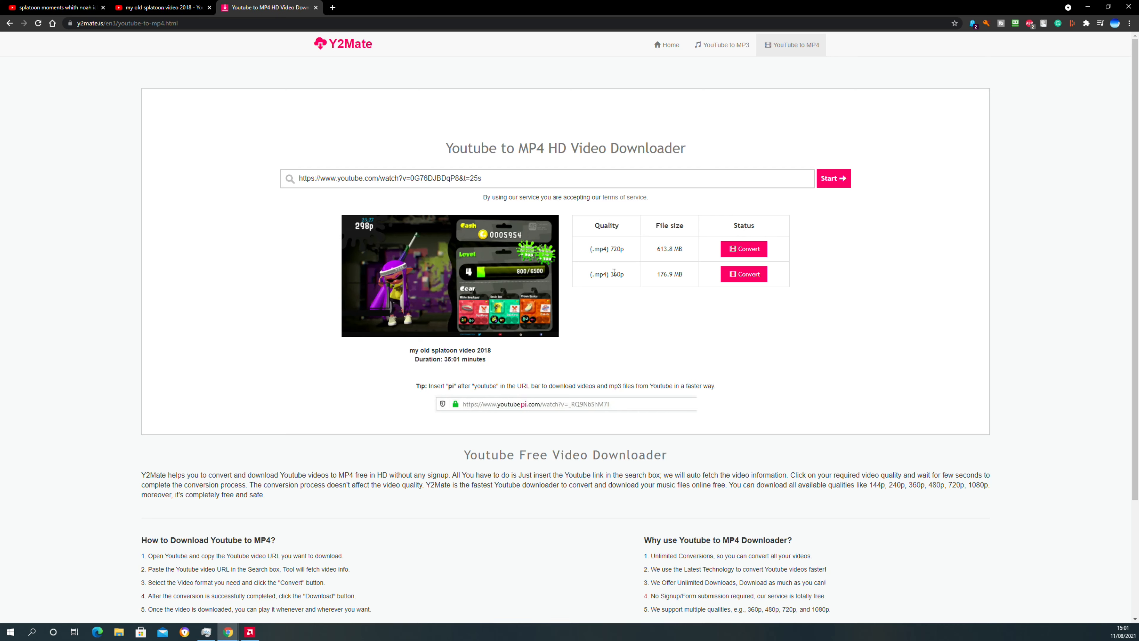
{"action": "mouse_move", "coordinate": [658, 272]}
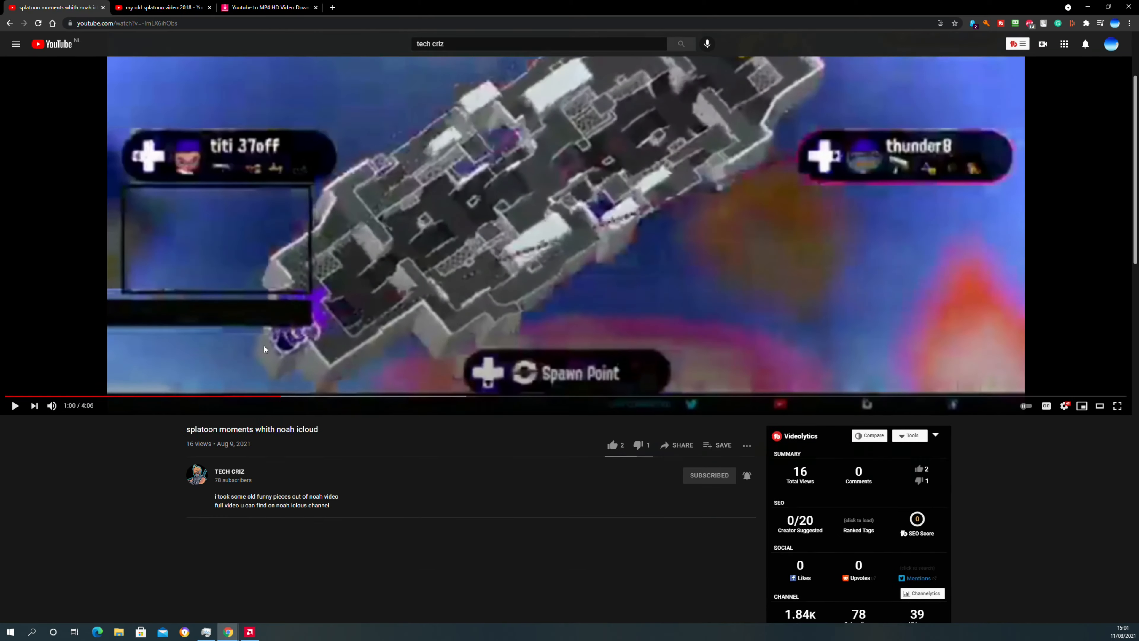
Switch from the Y2Mate downloader to the 'splatoon moments whith noah icloud' YouTube video
{"action": "left_click", "coordinate": [164, 8]}
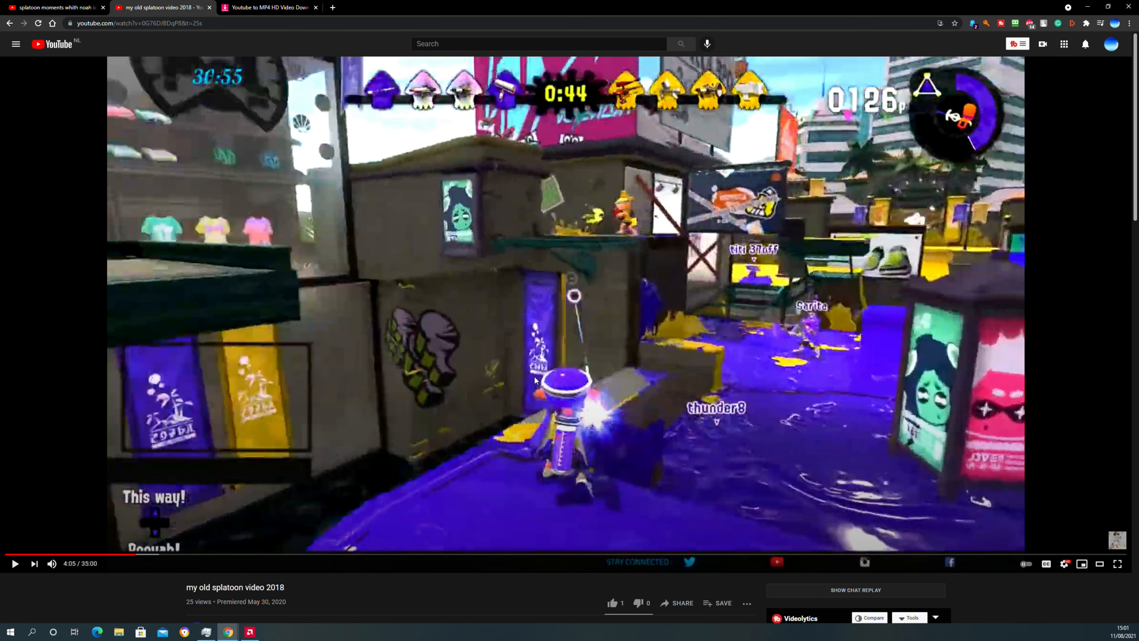
{"action": "mouse_move", "coordinate": [244, 214]}
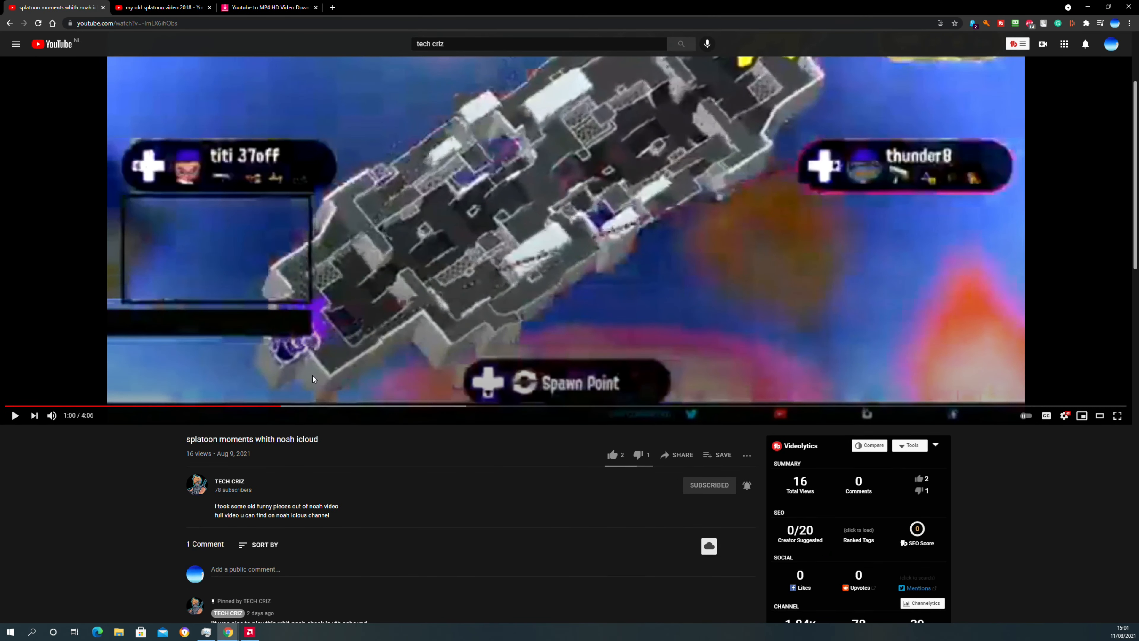
{"action": "scroll", "scroll_direction": "down", "scroll_amount": 3}
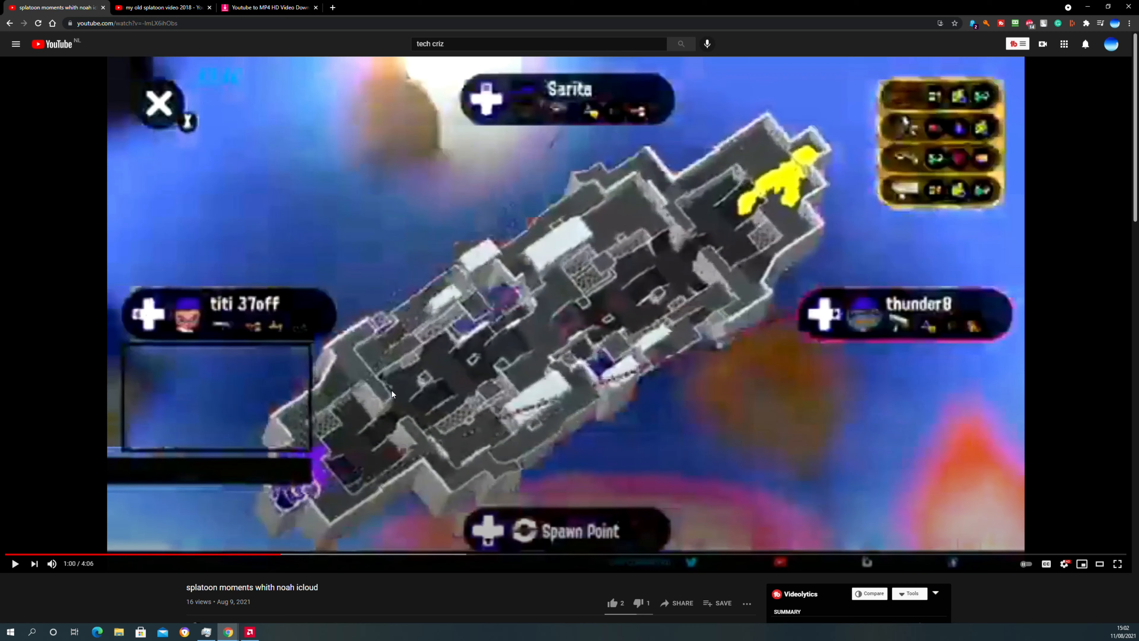
Scroll the video page down to its description and single pinned comment
{"action": "scroll", "scroll_direction": "down", "scroll_amount": 3}
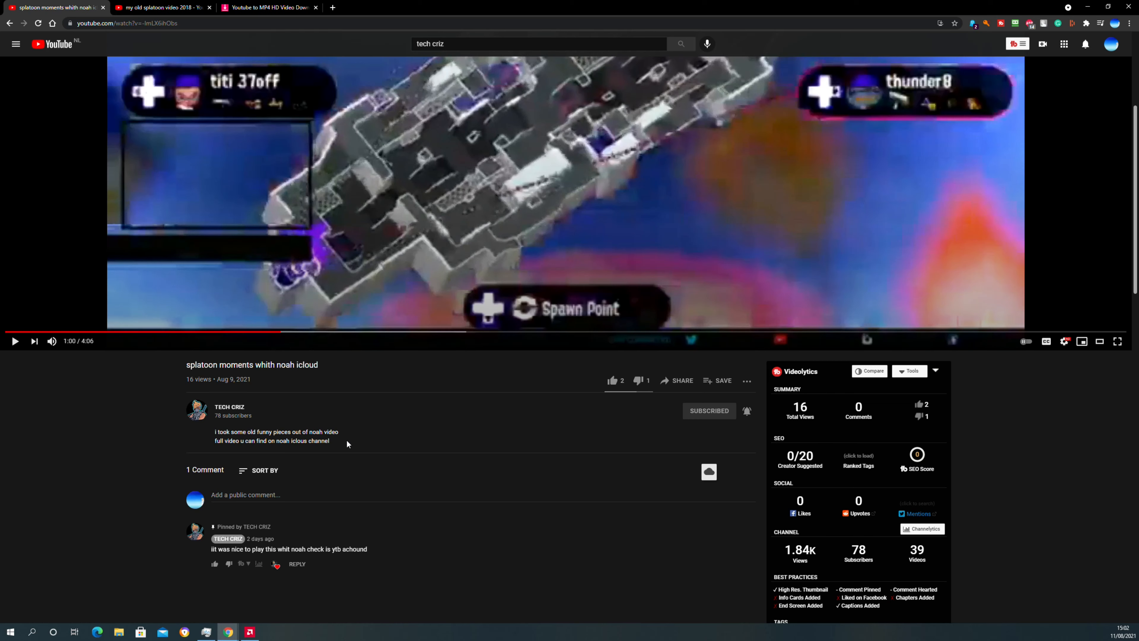
{"action": "mouse_move", "coordinate": [342, 438]}
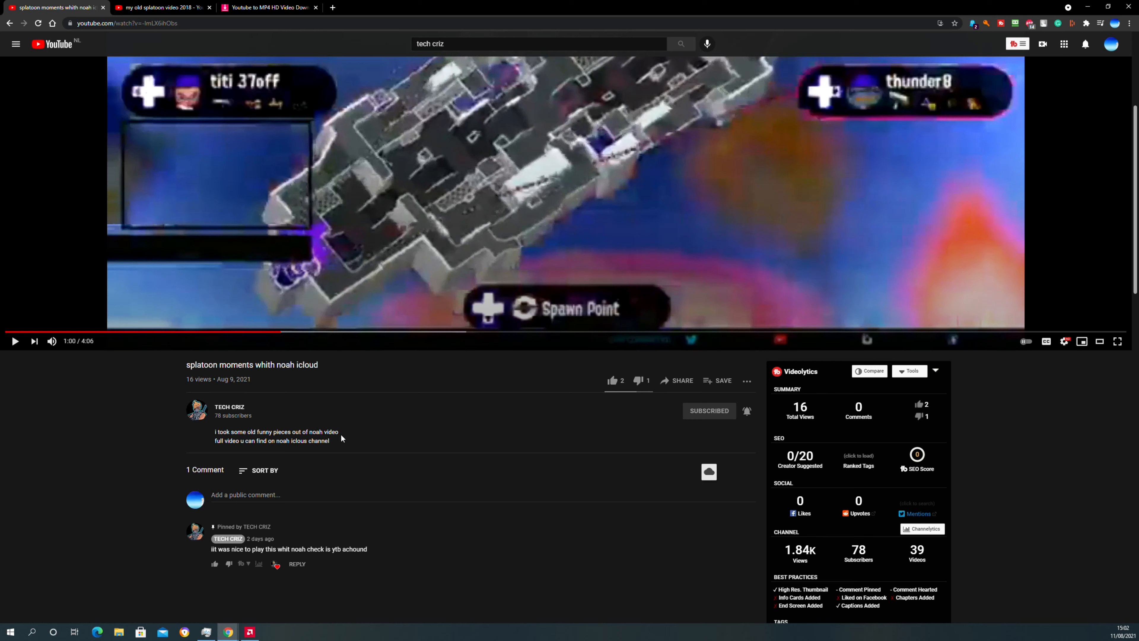